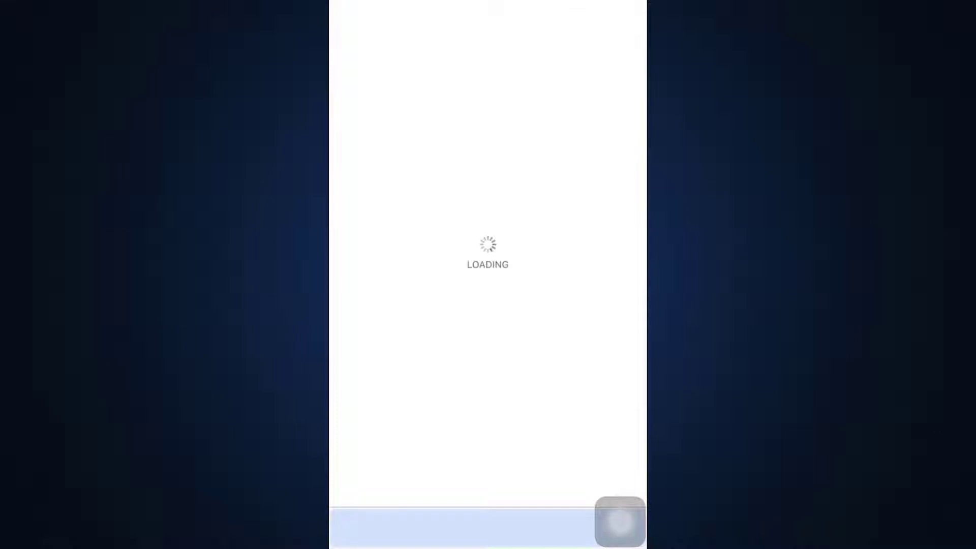
- Search the App Store for Skype and bring up the Skype for iPhone page
{"action": "left_click", "coordinate": [614, 525]}
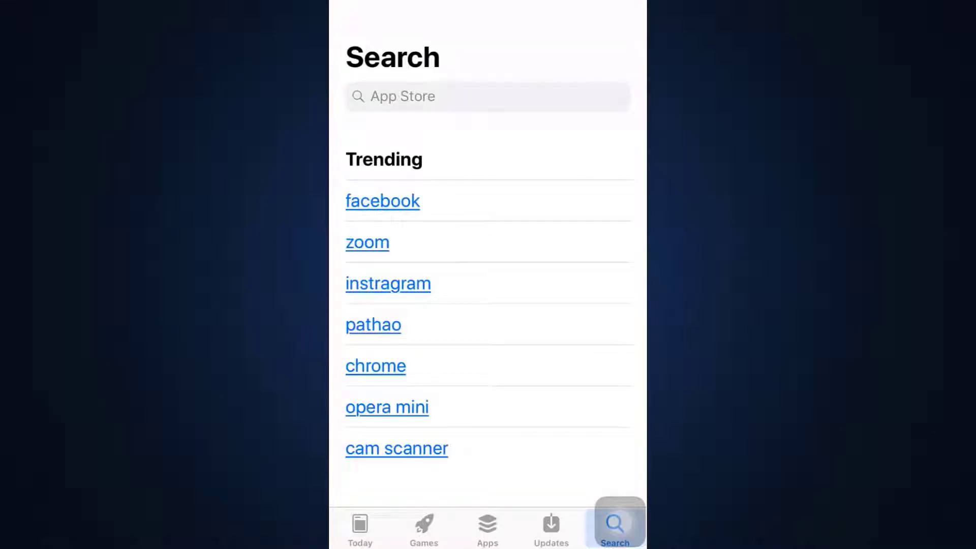
{"action": "left_click", "coordinate": [487, 96]}
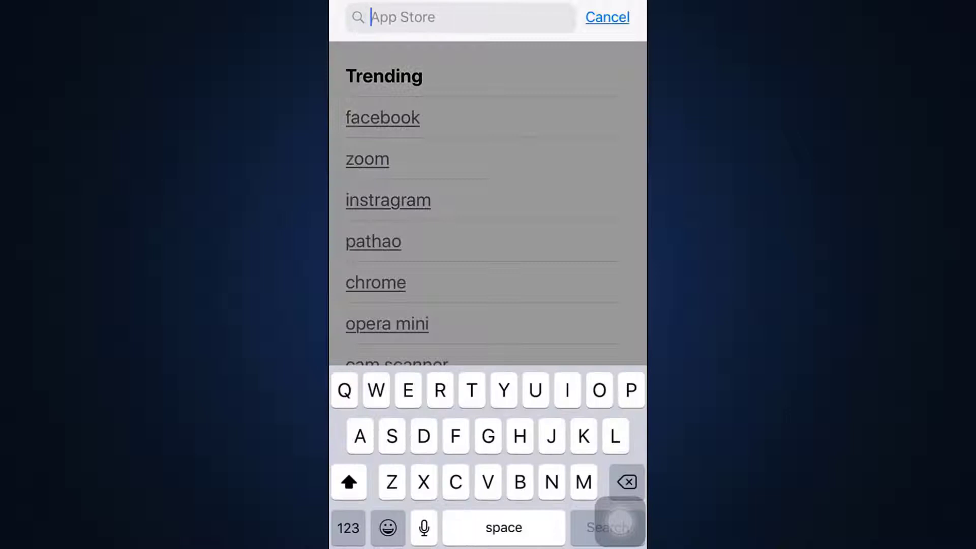
{"action": "type", "text": "s"}
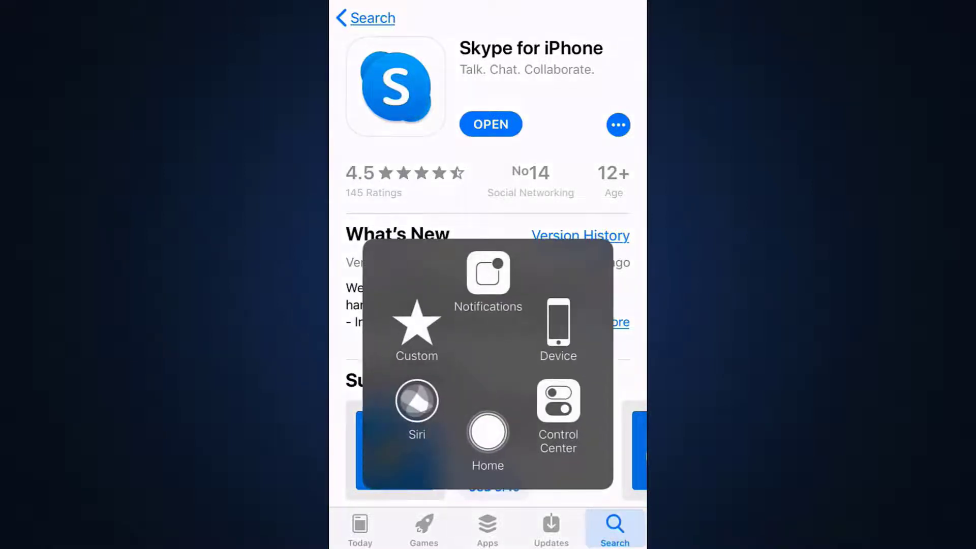
- From the home screen, reach Skype's permissions page listing Siri & Search and Background App Refresh
{"action": "left_click", "coordinate": [487, 434]}
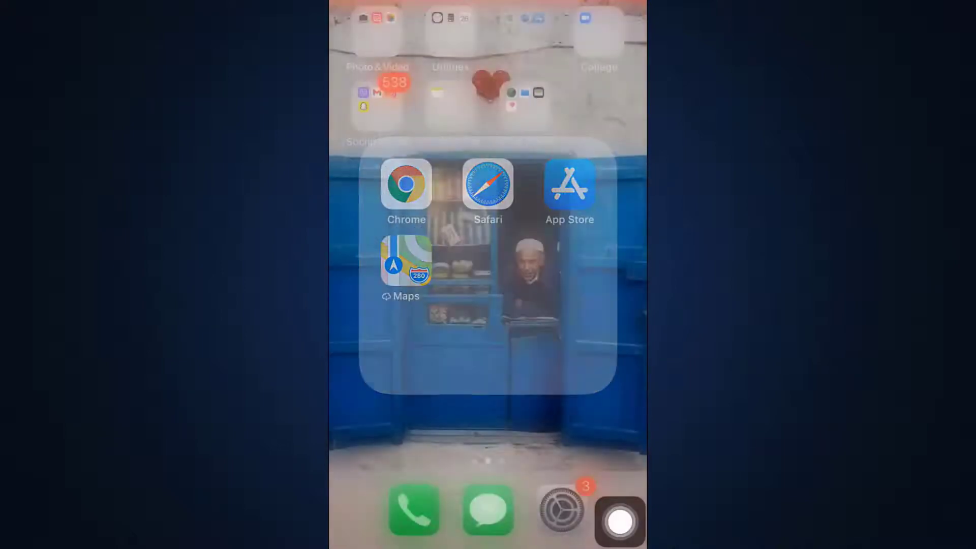
{"action": "left_click", "coordinate": [561, 509]}
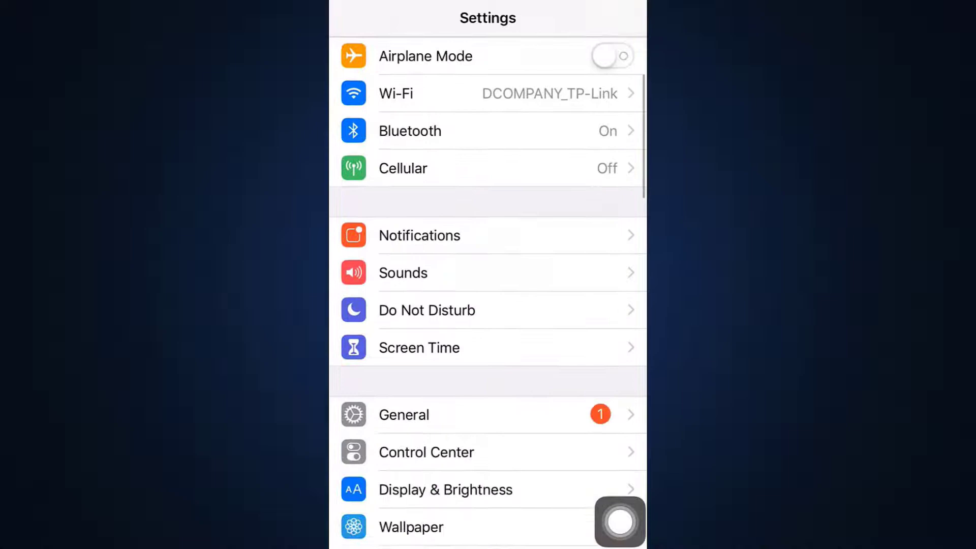
{"action": "scroll", "scroll_direction": "down", "scroll_amount": 3}
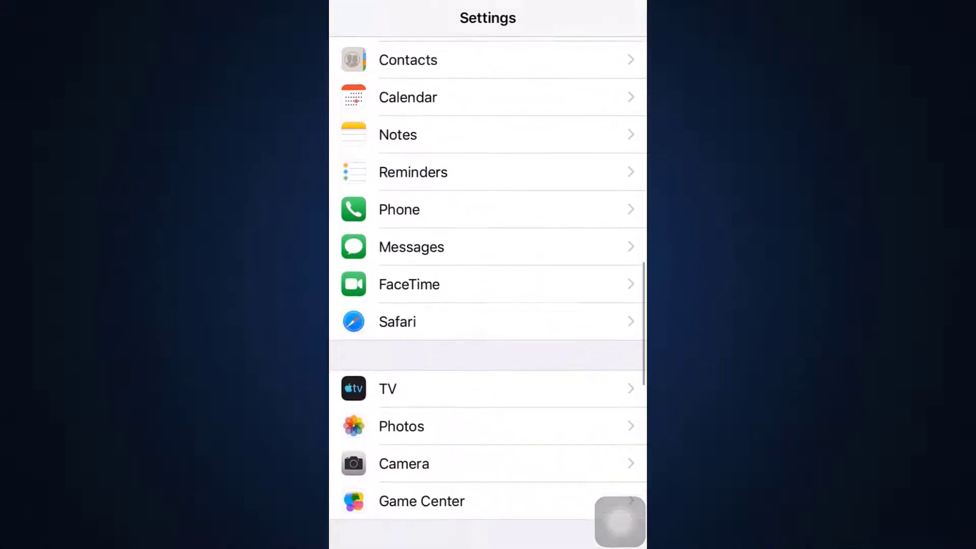
{"action": "scroll", "scroll_direction": "down", "scroll_amount": 3}
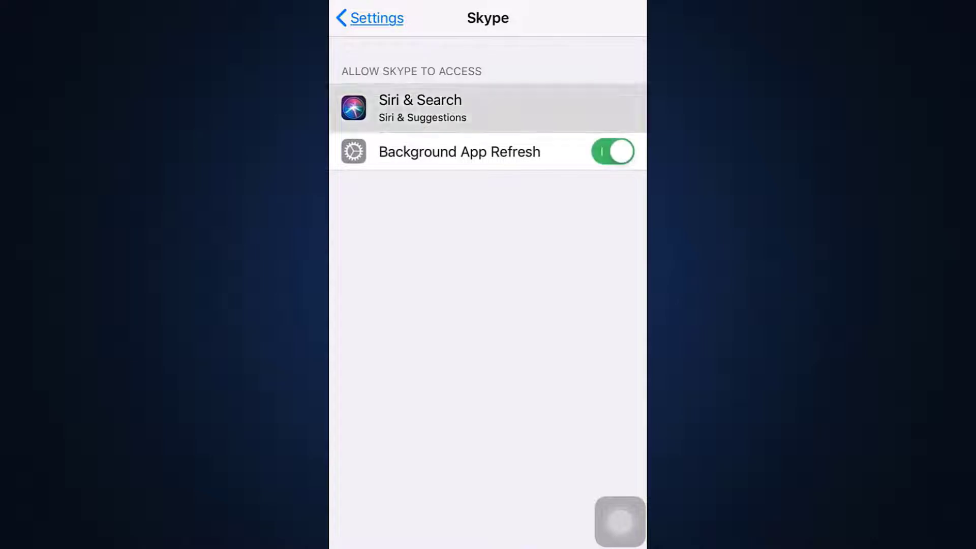
- Return to the main Settings list and scroll back up to General
{"action": "left_click", "coordinate": [420, 107]}
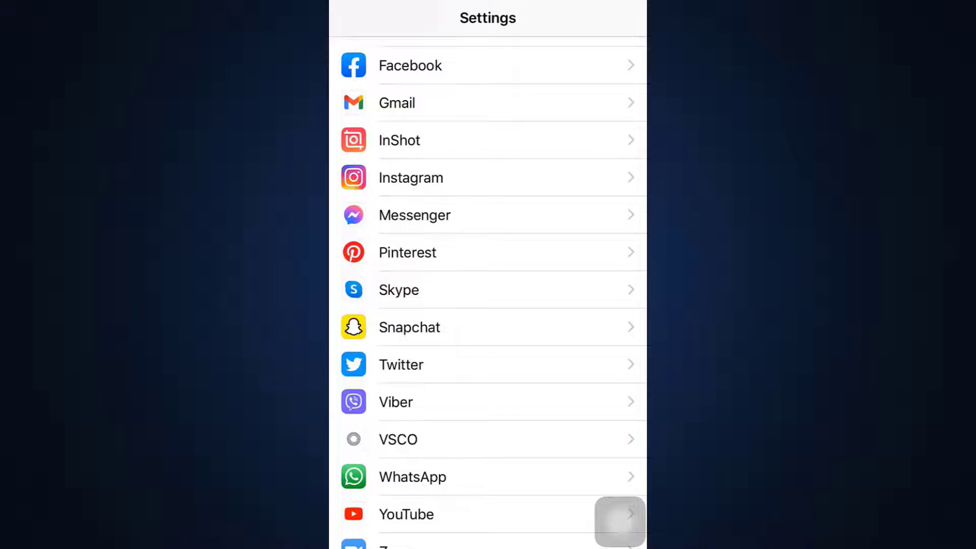
{"action": "scroll", "scroll_direction": "up", "scroll_amount": 3}
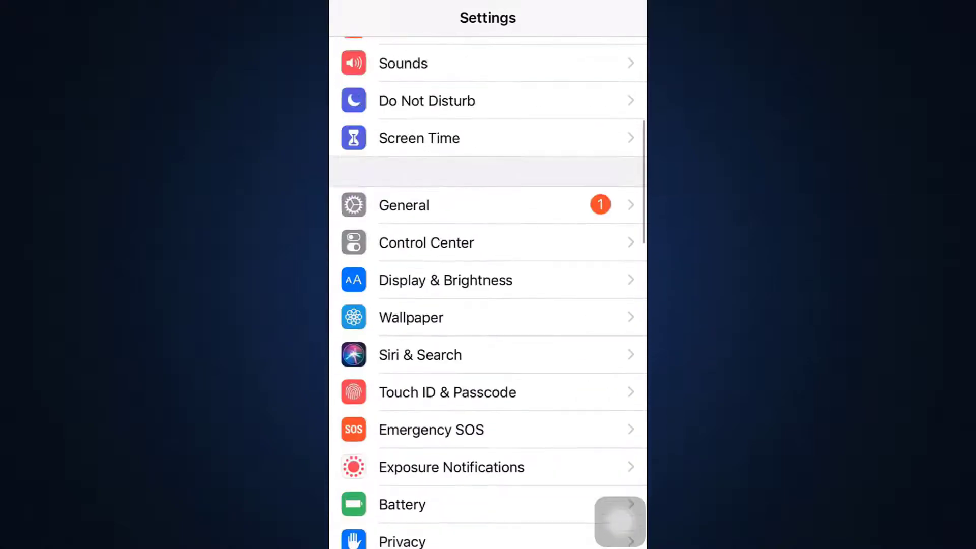
- Reach Skype's storage page via General > iPhone Storage, showing 124.2 MB app size and 16 KB data
{"action": "left_click", "coordinate": [403, 205]}
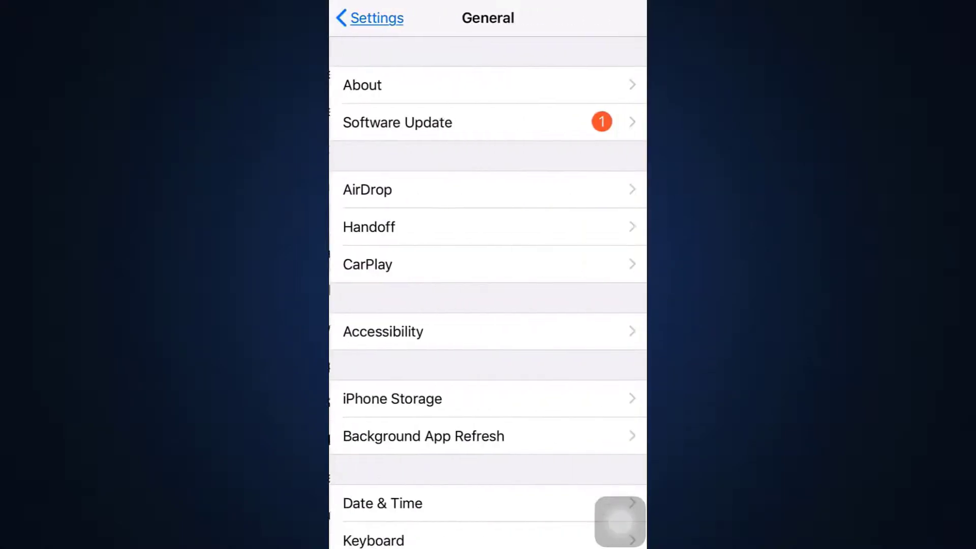
{"action": "left_click", "coordinate": [393, 398]}
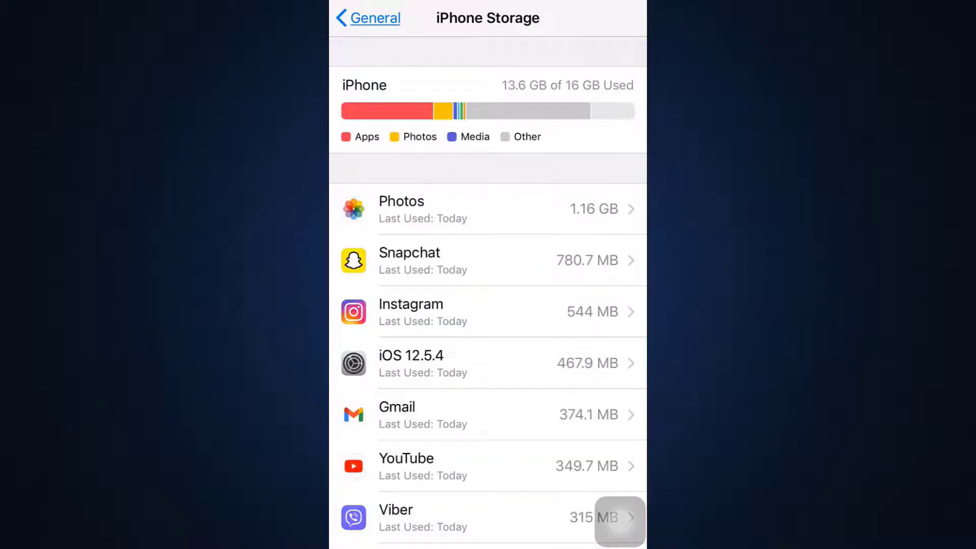
{"action": "scroll", "scroll_direction": "down", "scroll_amount": 3}
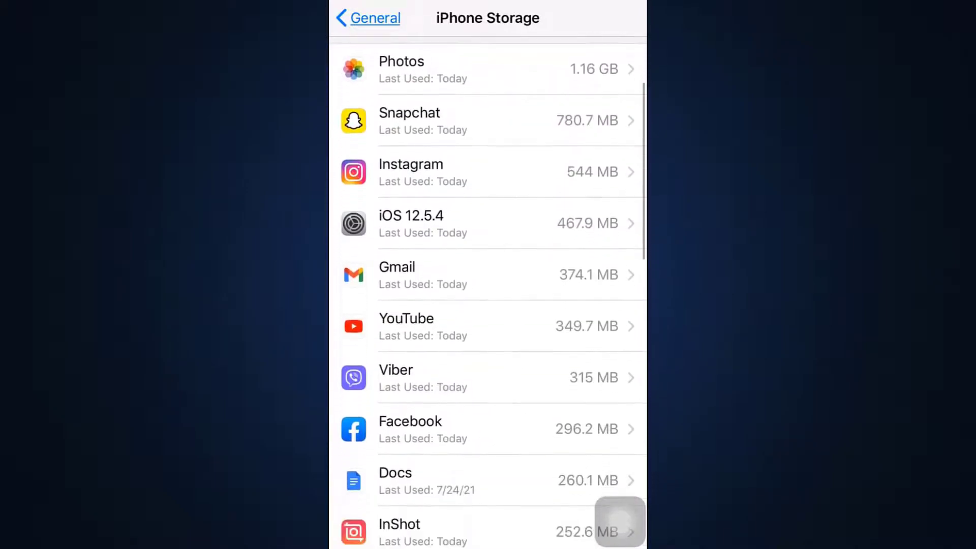
{"action": "scroll", "scroll_direction": "down", "scroll_amount": 3}
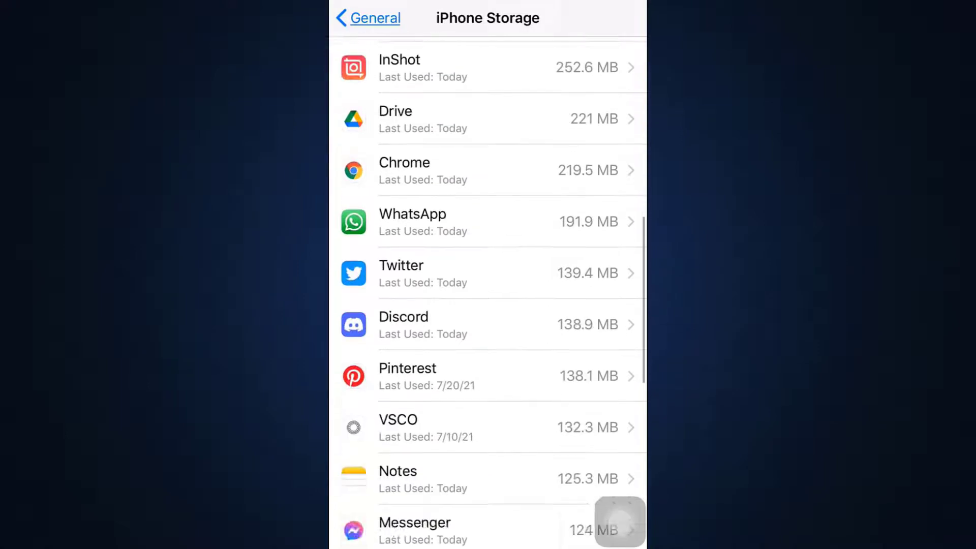
{"action": "scroll", "scroll_direction": "down", "scroll_amount": 3}
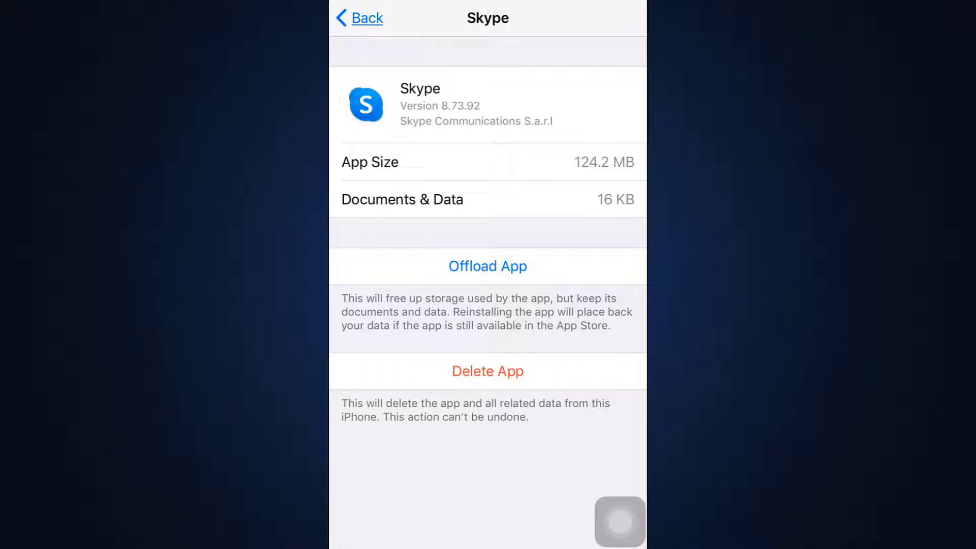
- Offload Skype keeping its data, then start reinstalling it and summon the AssistiveTouch menu
{"action": "left_click", "coordinate": [487, 266]}
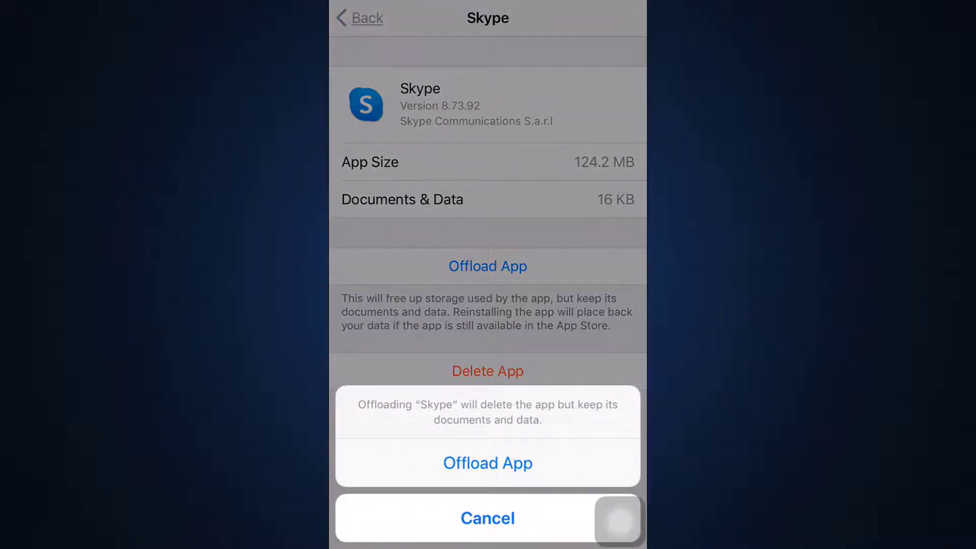
{"action": "left_click", "coordinate": [487, 463]}
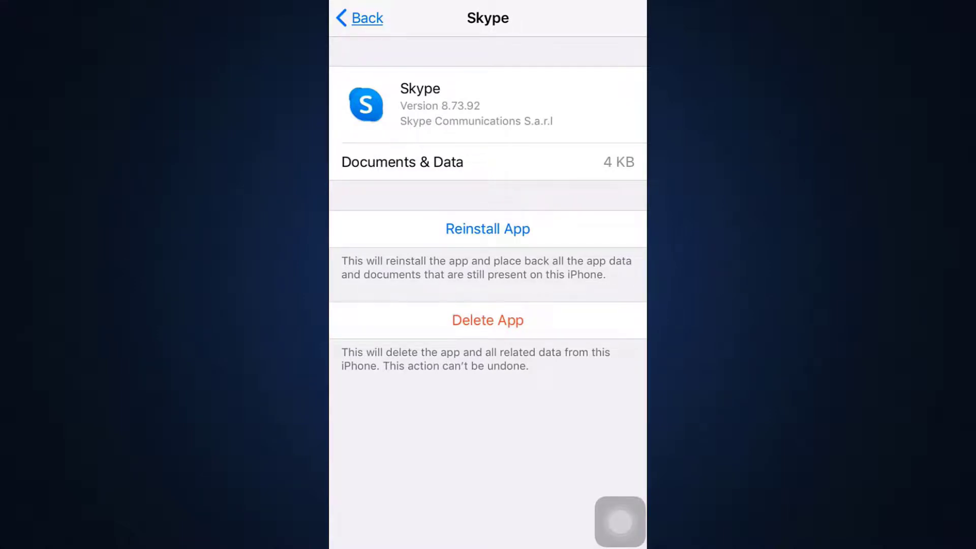
{"action": "left_click", "coordinate": [487, 228]}
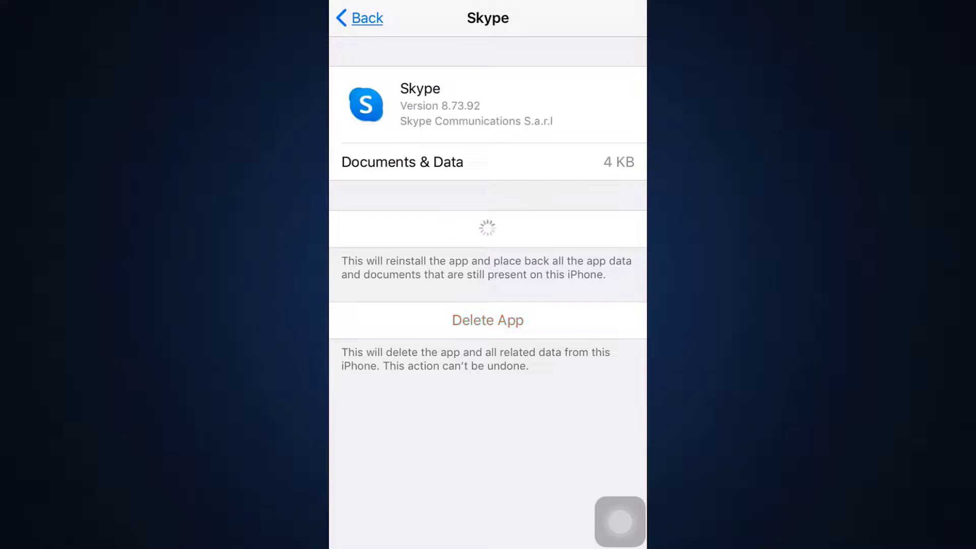
{"action": "left_click", "coordinate": [488, 320]}
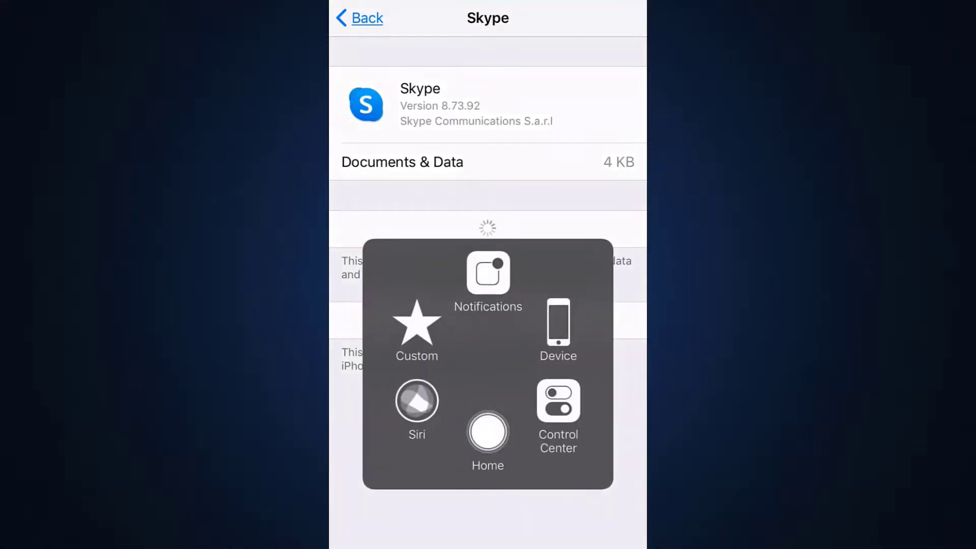
- Switch Wi-Fi off in Control Center, disconnecting nearby Wi-Fi until tomorrow
{"action": "left_click", "coordinate": [487, 433]}
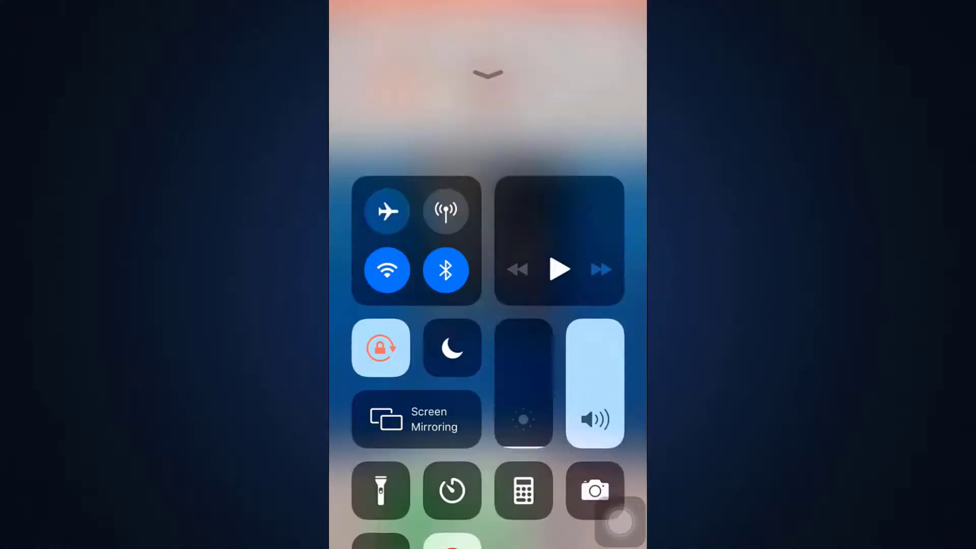
{"action": "left_click", "coordinate": [386, 269]}
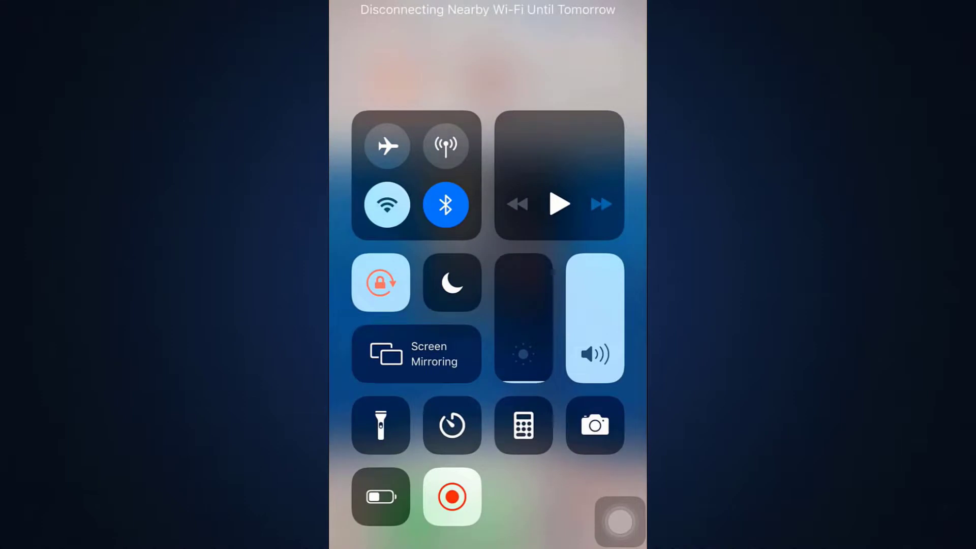